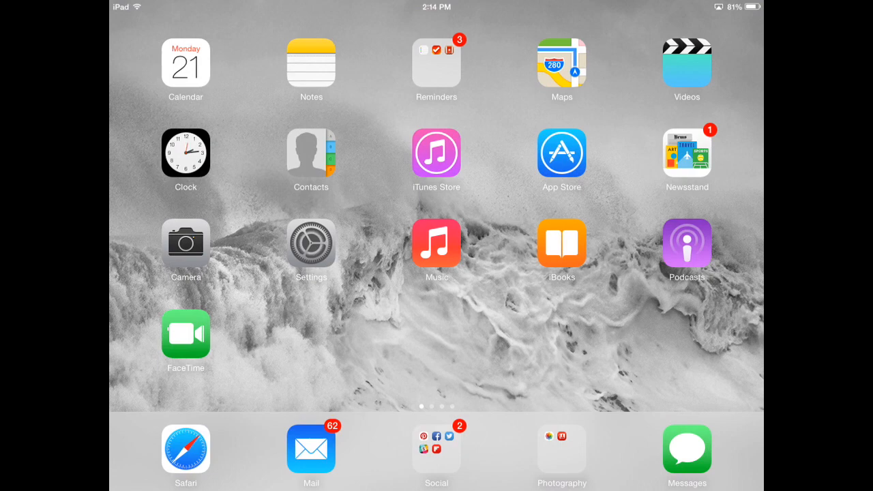
# Launch the Settings app from the Home Screen.
pyautogui.click(311, 243)
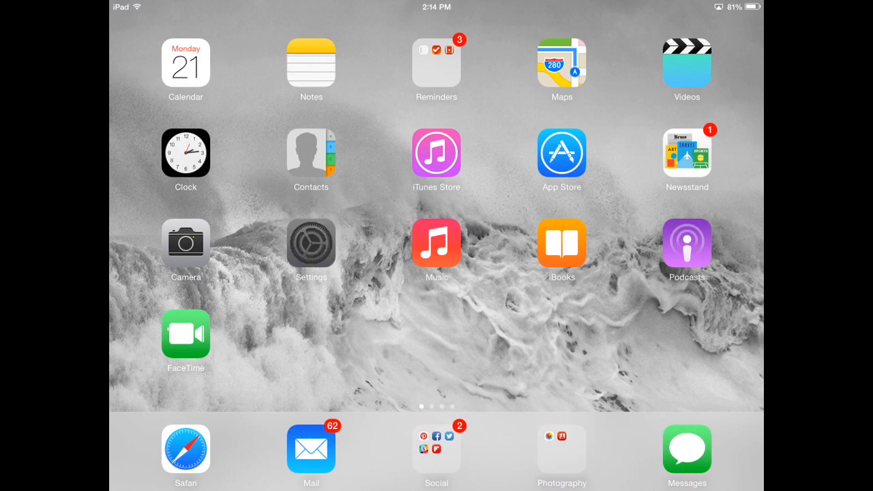
pyautogui.click(311, 243)
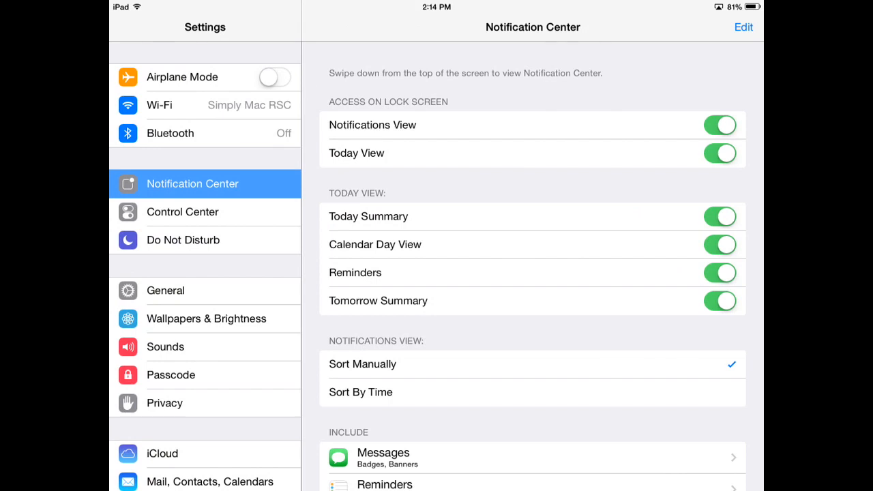
# Go to Wallpapers & Brightness and start choosing a new wallpaper.
pyautogui.click(207, 319)
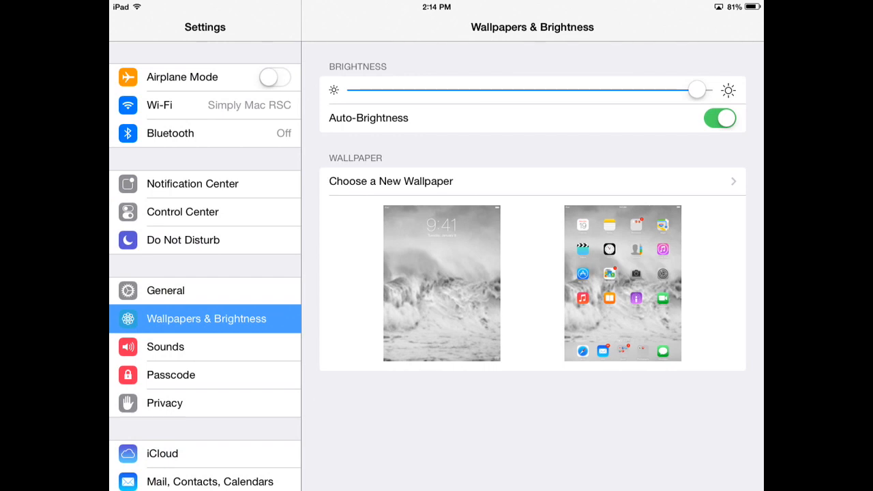
pyautogui.click(391, 180)
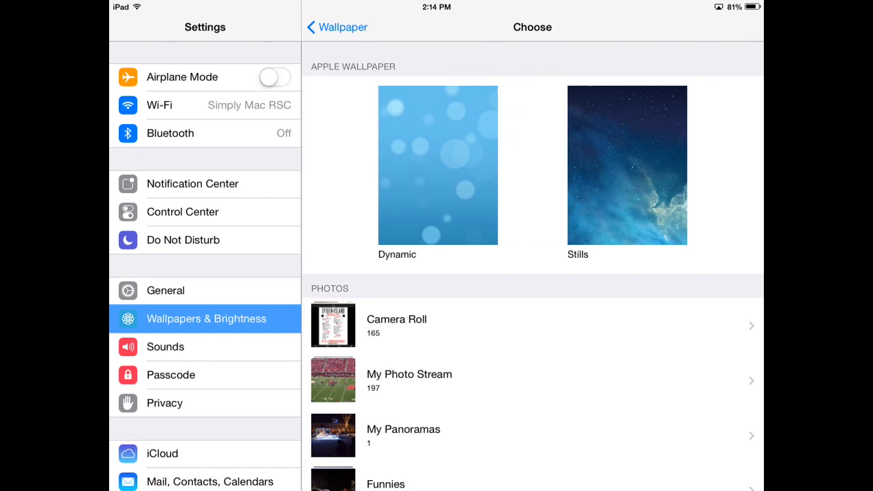
# Browse Apple's Stills collection down to the blue-green geometric designs.
pyautogui.click(626, 165)
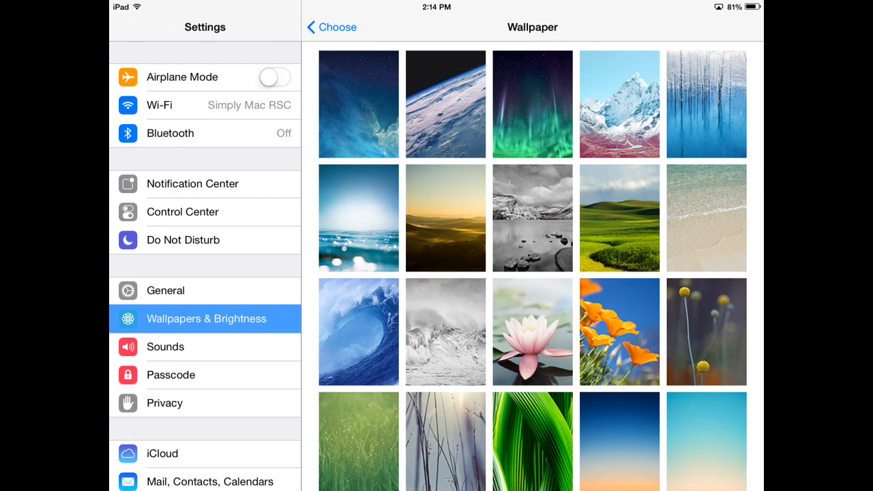
pyautogui.scroll(-3)
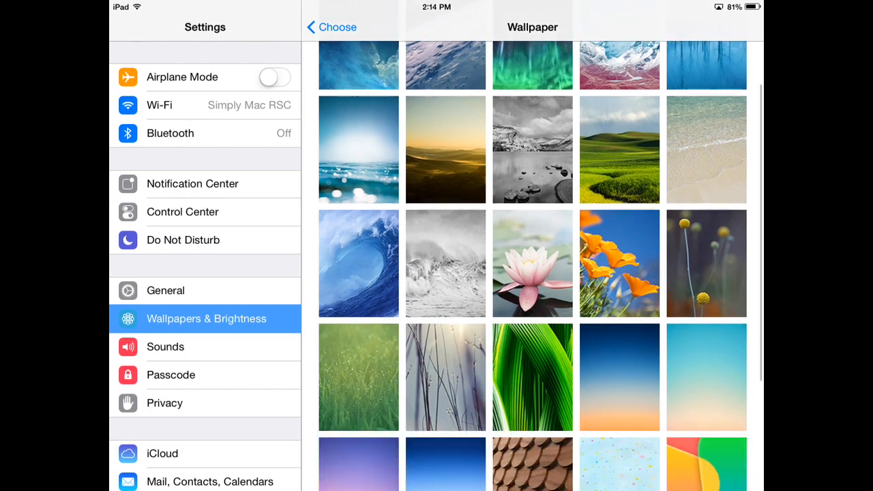
pyautogui.scroll(-3)
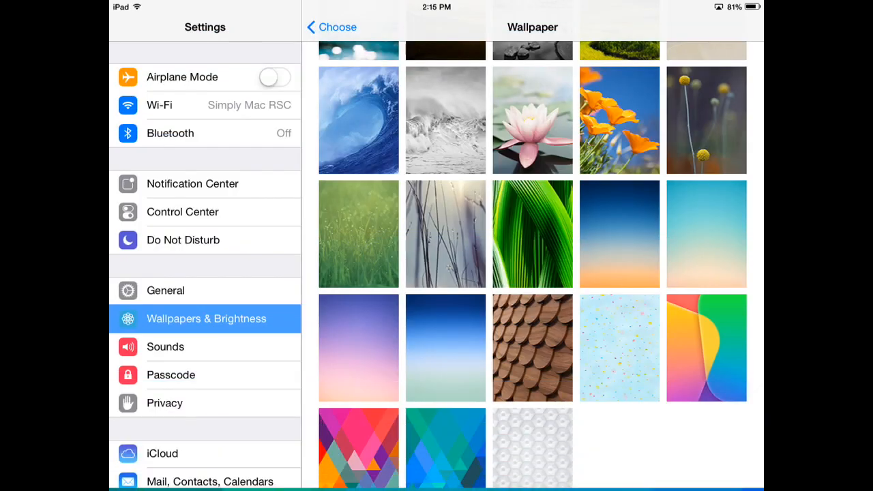
# Lock the iPad and cancel passcode entry to view the new lock-screen wallpaper.
pyautogui.press('home')
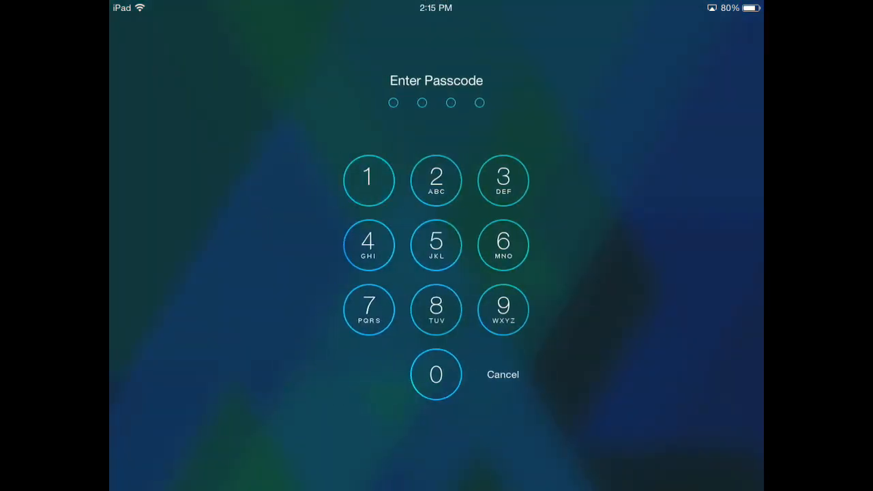
pyautogui.click(502, 374)
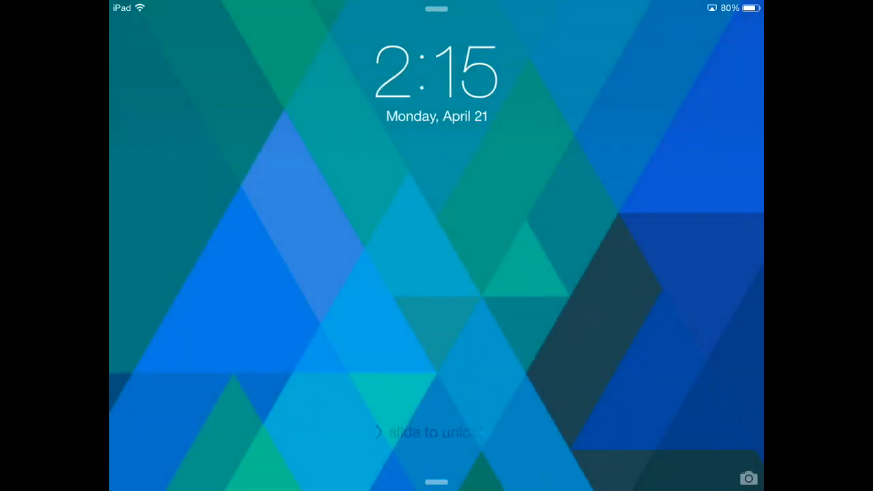